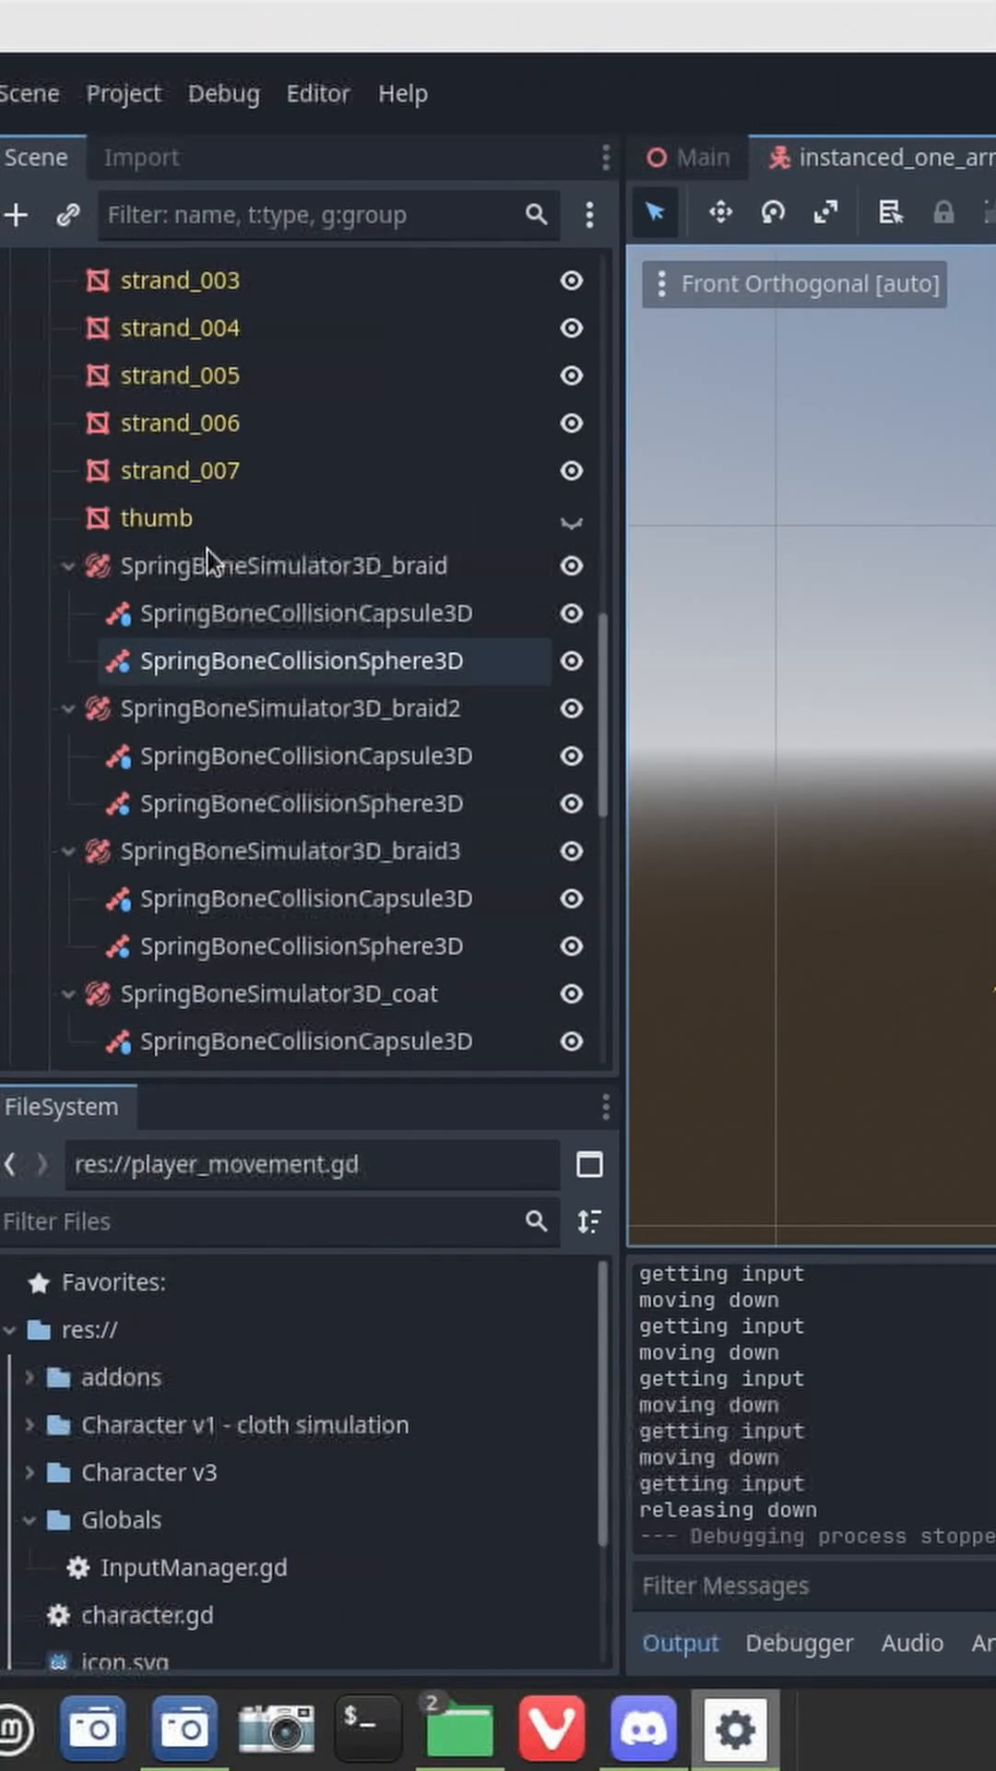
# Switch the 3D viewport to Display Wireframe to reveal the mesh and braid collision shapes
pyautogui.click(294, 709)
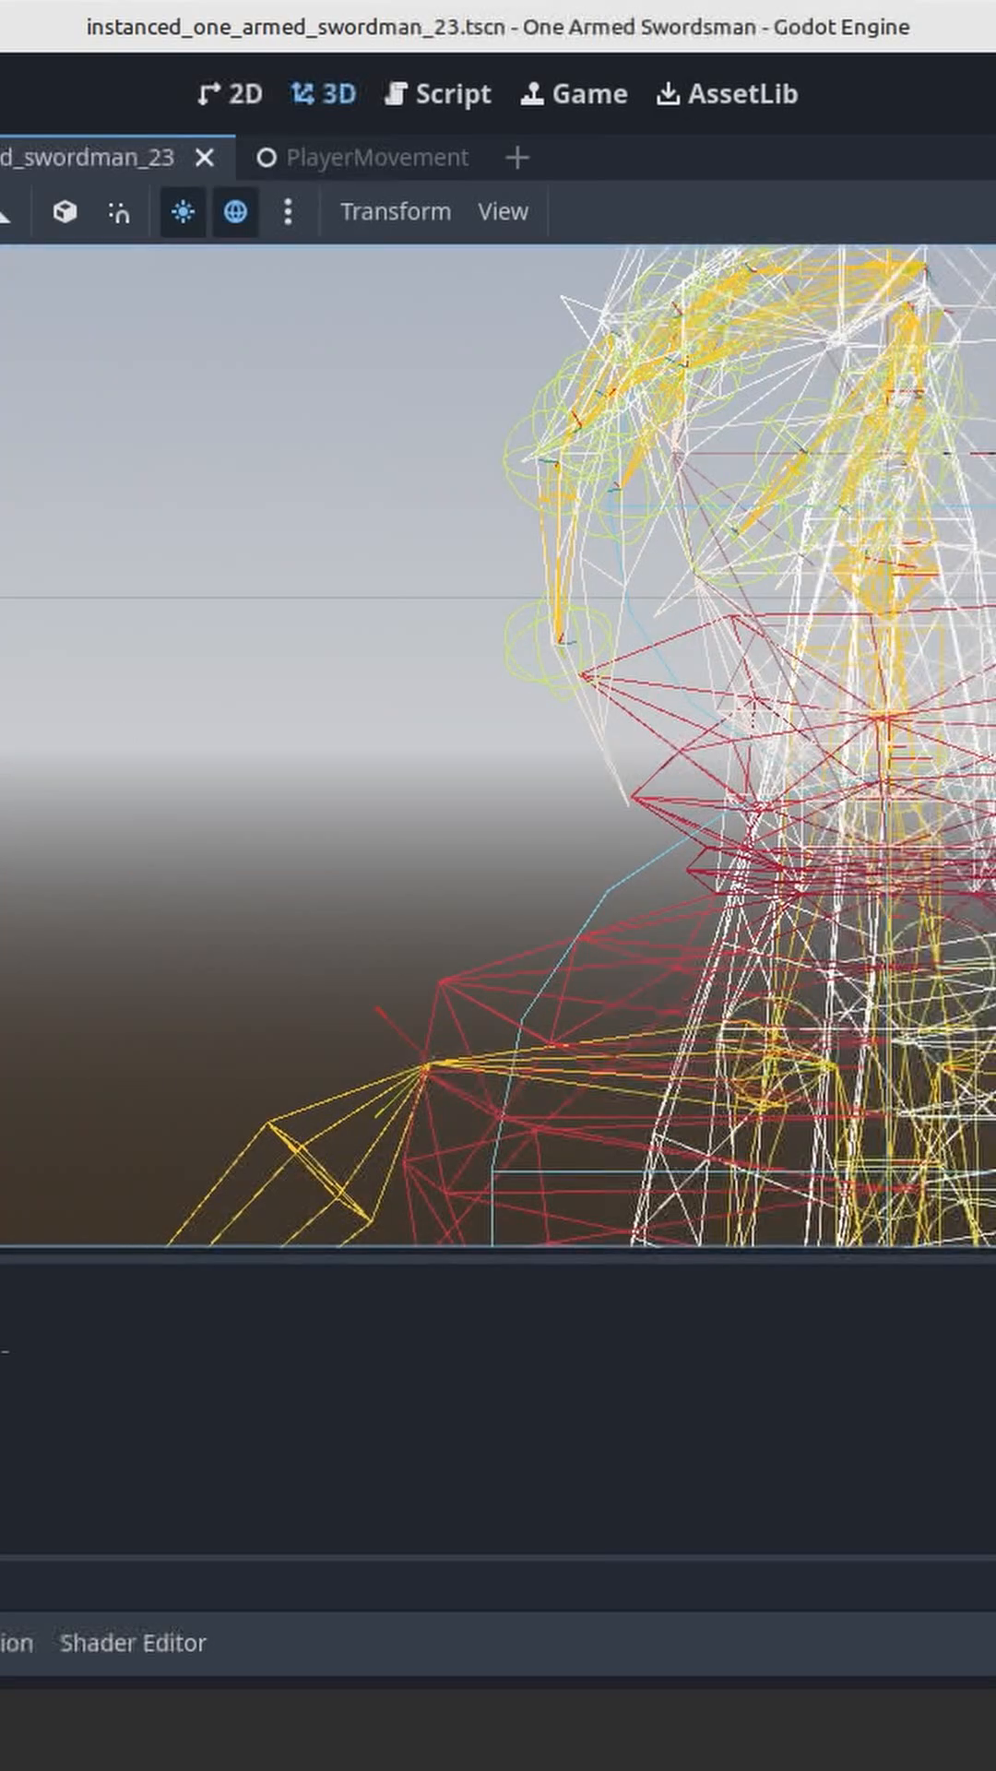
pyautogui.click(502, 210)
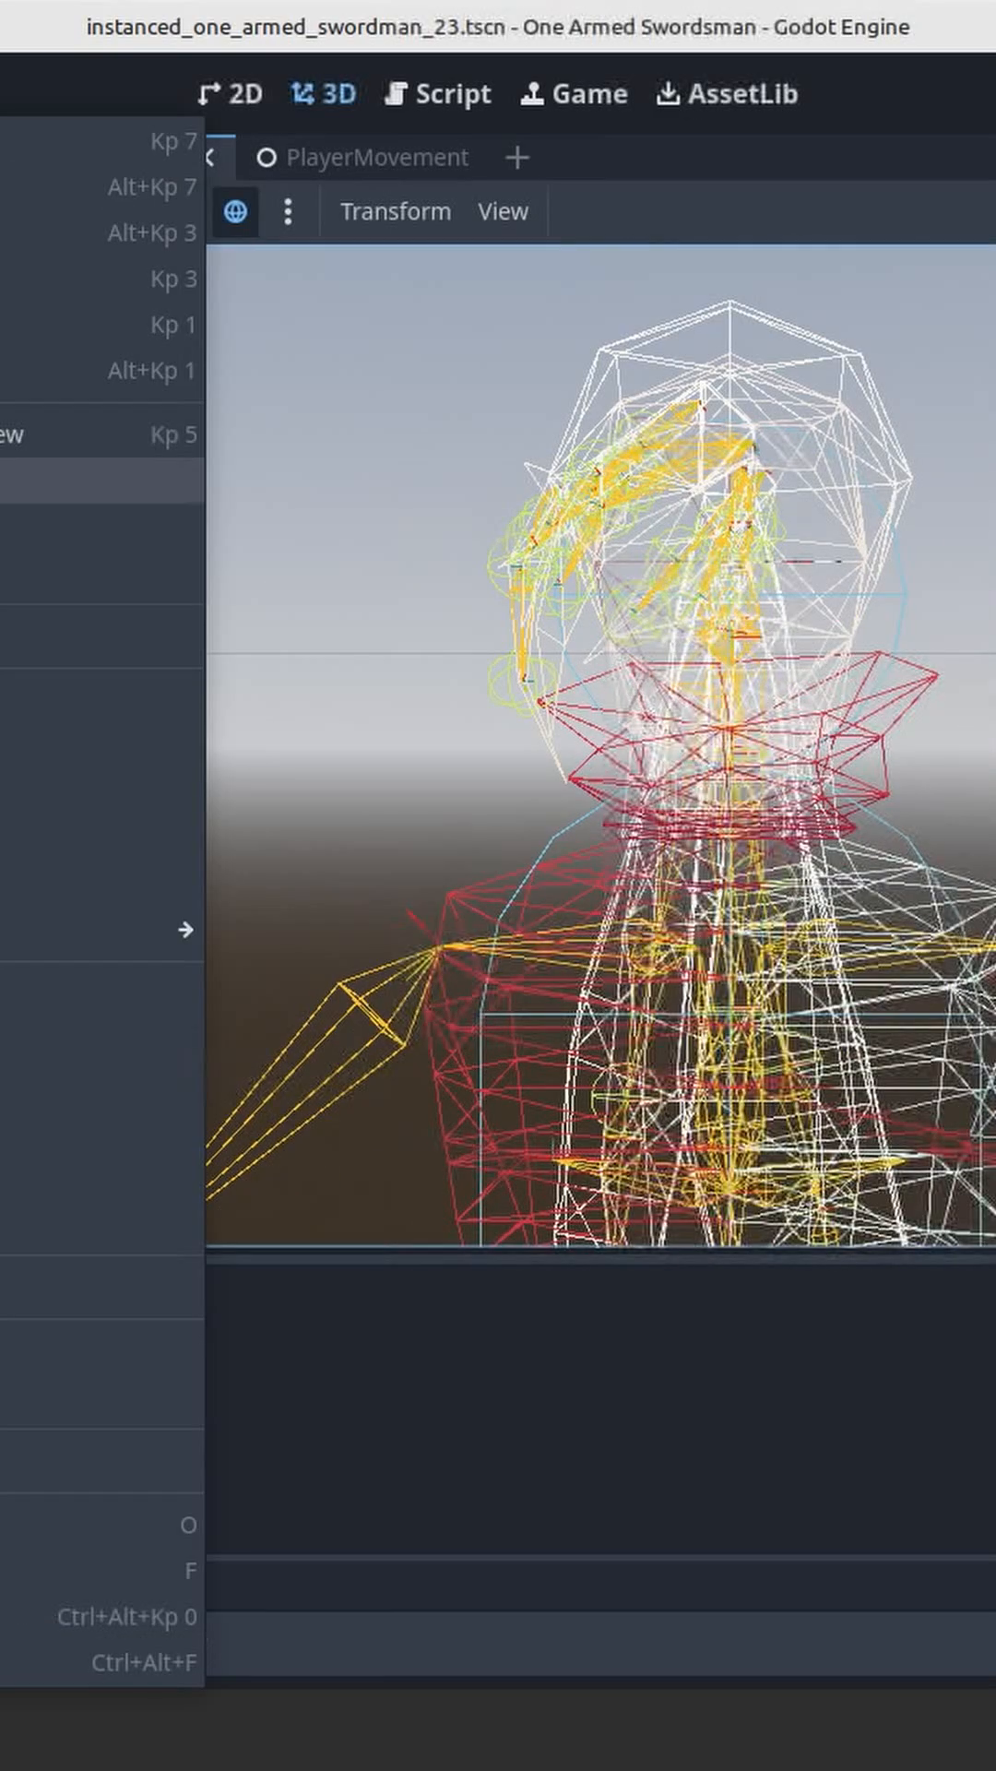